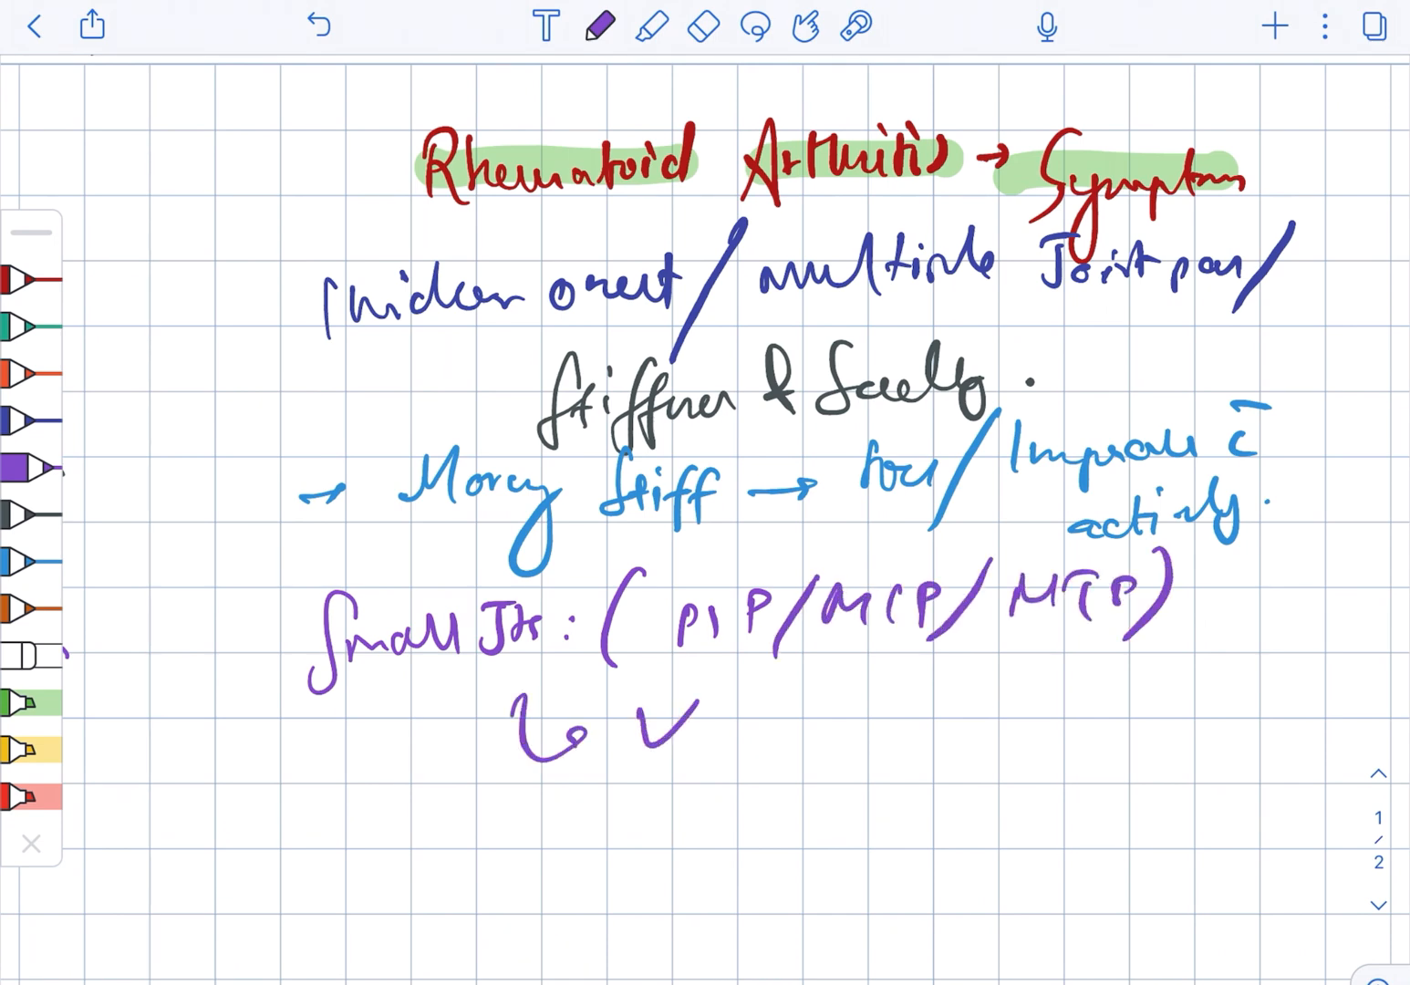
Step: Switch to the eraser tool to remove the highlighted title line
click(697, 25)
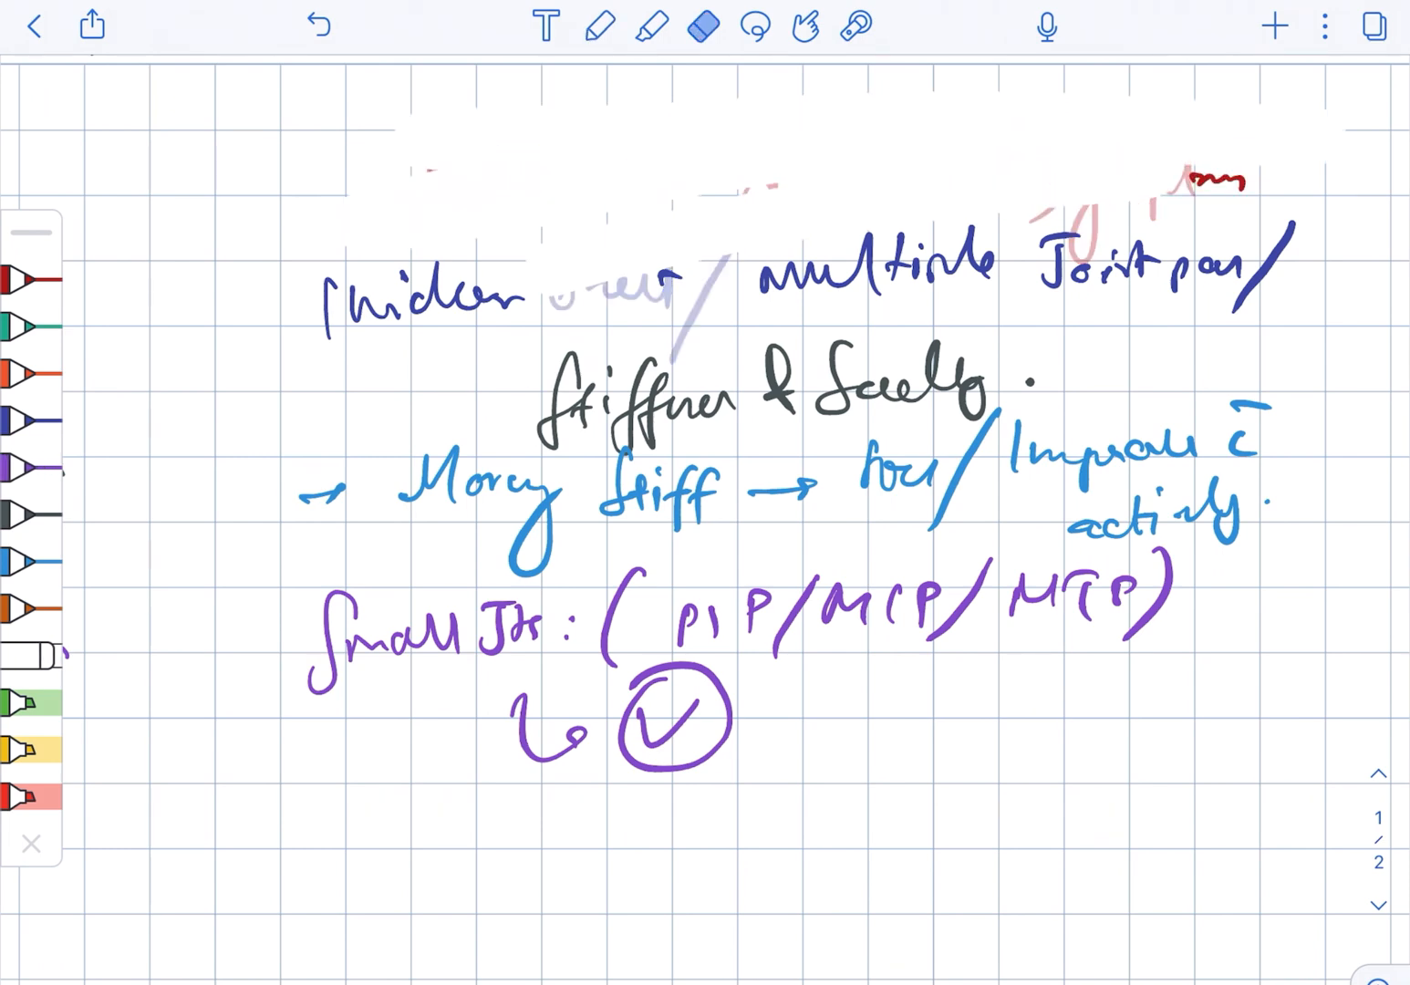